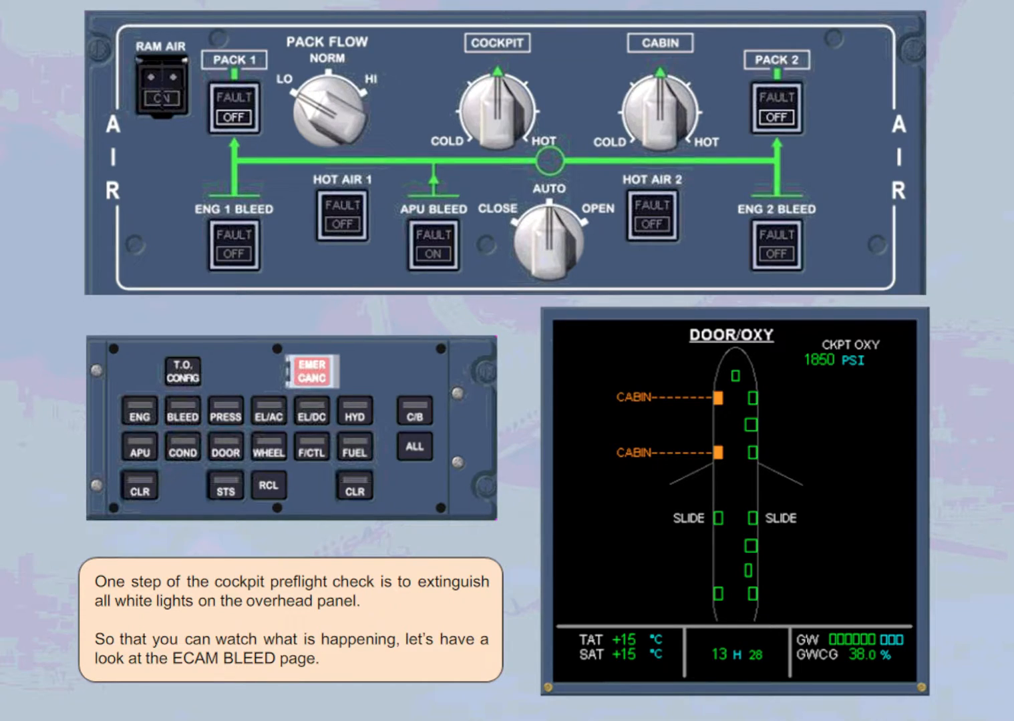
Show the ECAM BLEED page and switch PACK 1 on, both pack fault lights staying lit
left_click(182, 417)
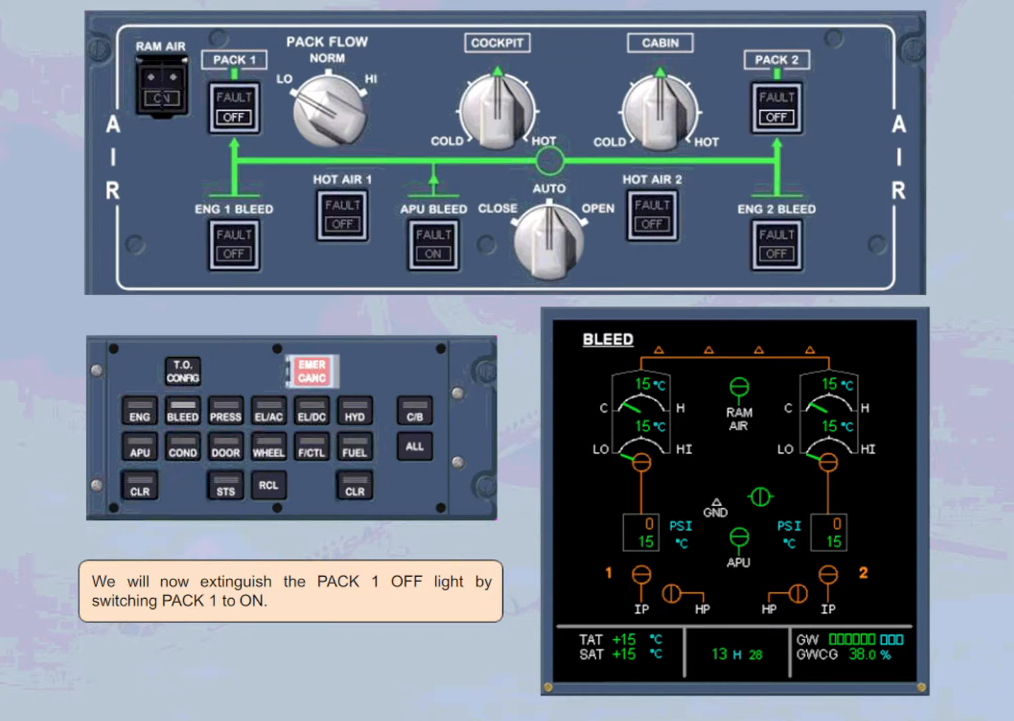
left_click(235, 109)
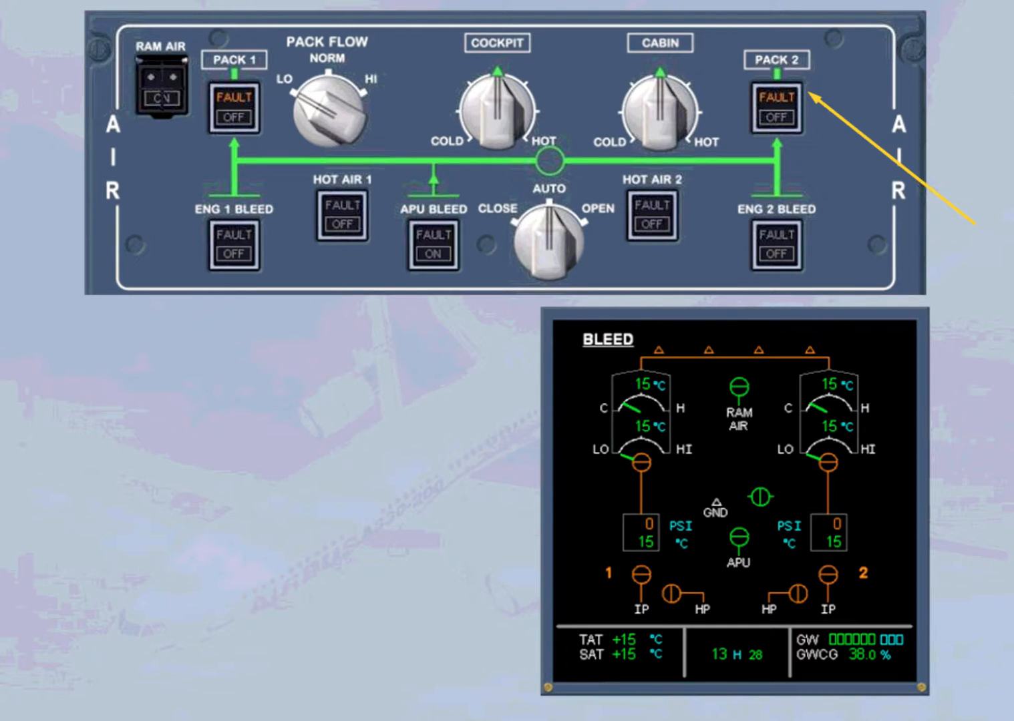
left_click(776, 107)
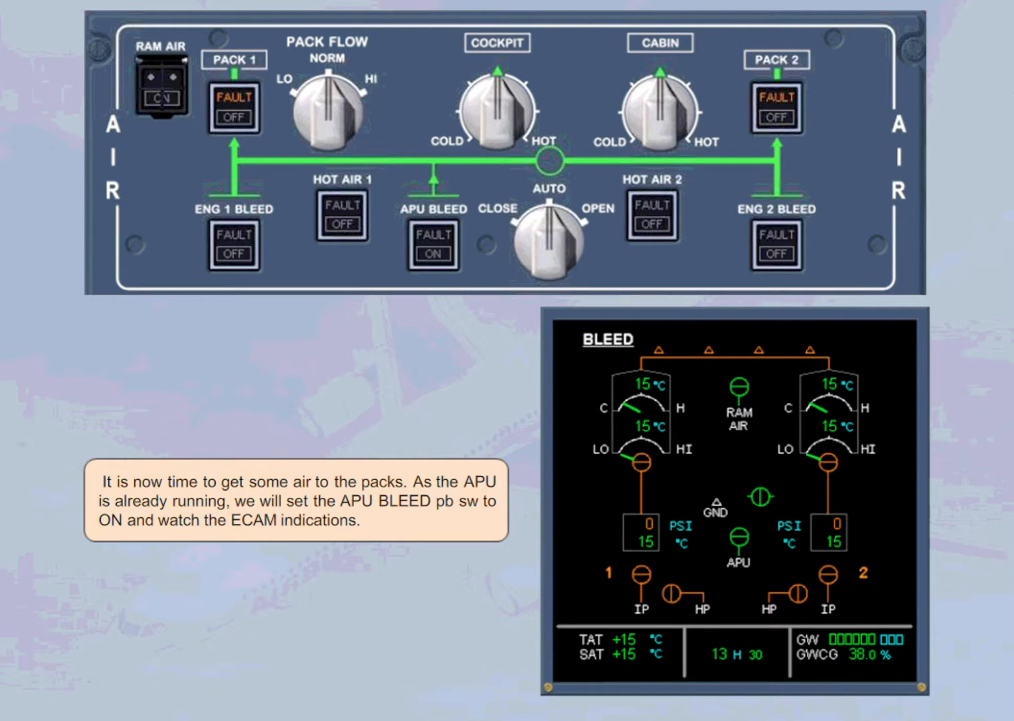
Turn the APU BLEED on so both packs receive air and their fault lights go out
left_click(430, 251)
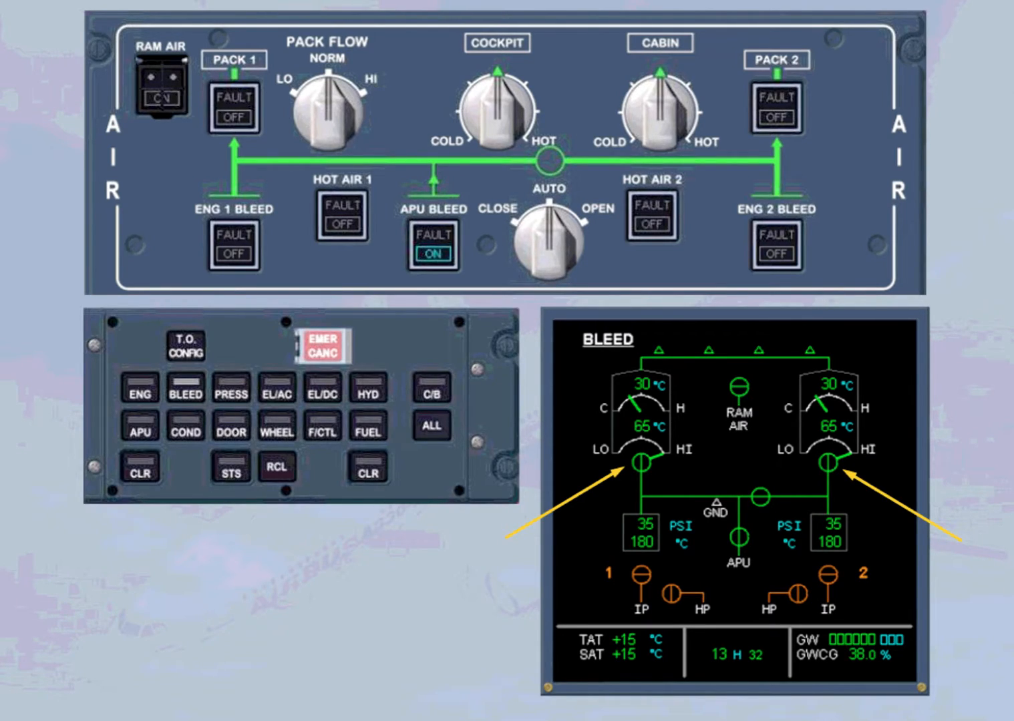
left_click(185, 427)
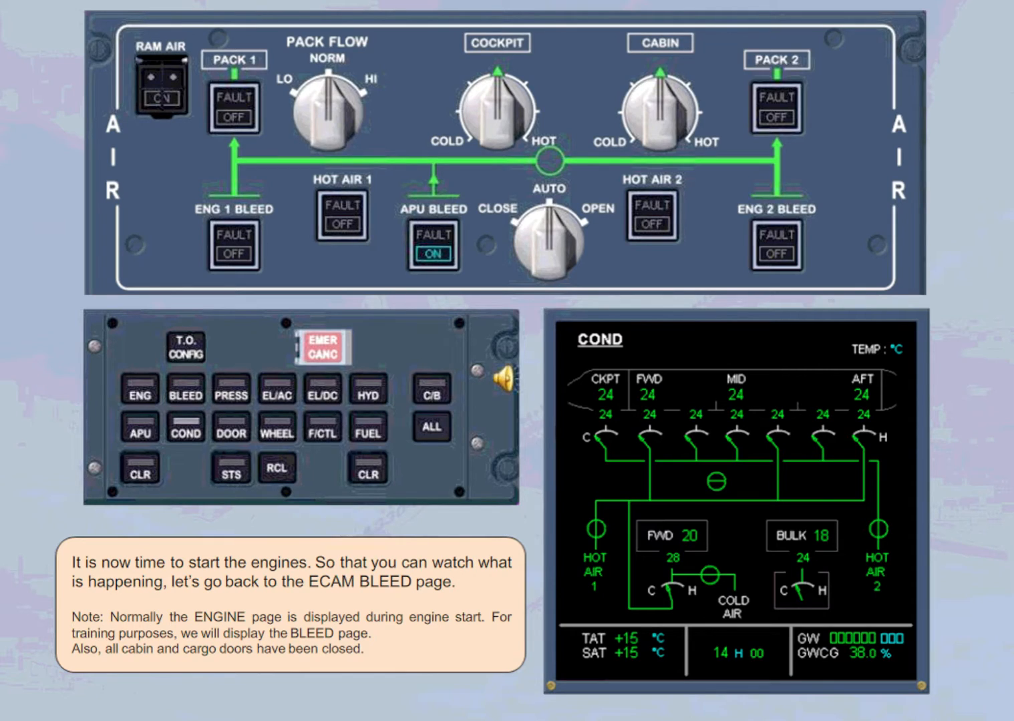
Continue the lesson from the COND page note to the engine start step
left_click(186, 396)
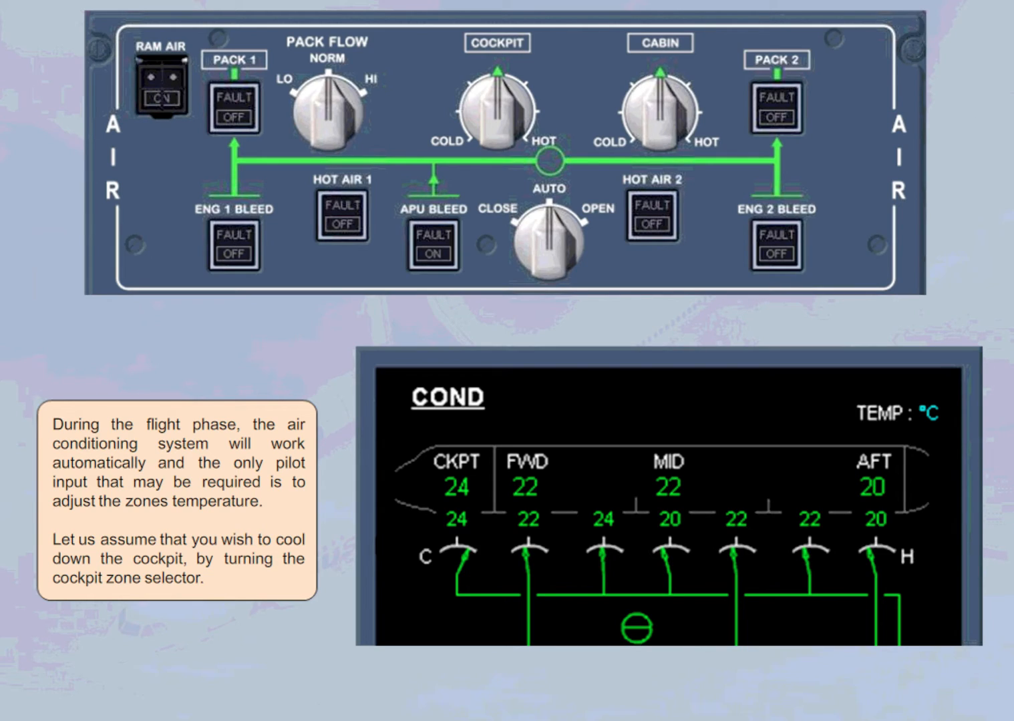
Rotate the COCKPIT zone temperature selector toward COLD
left_click_drag(497, 107, 468, 120)
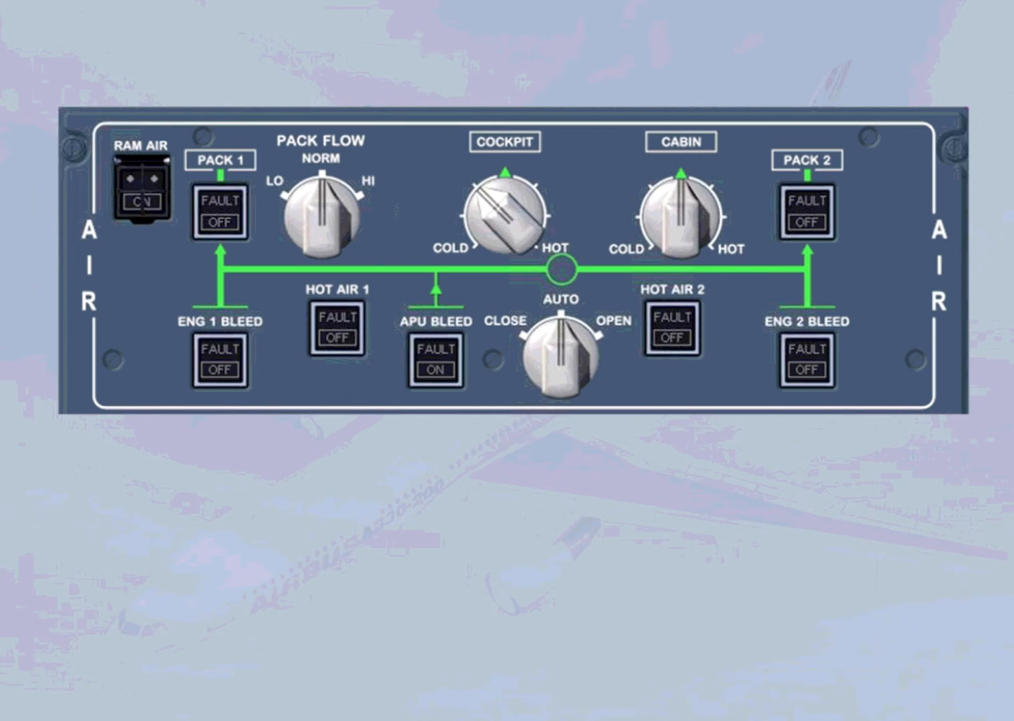
left_click(508, 214)
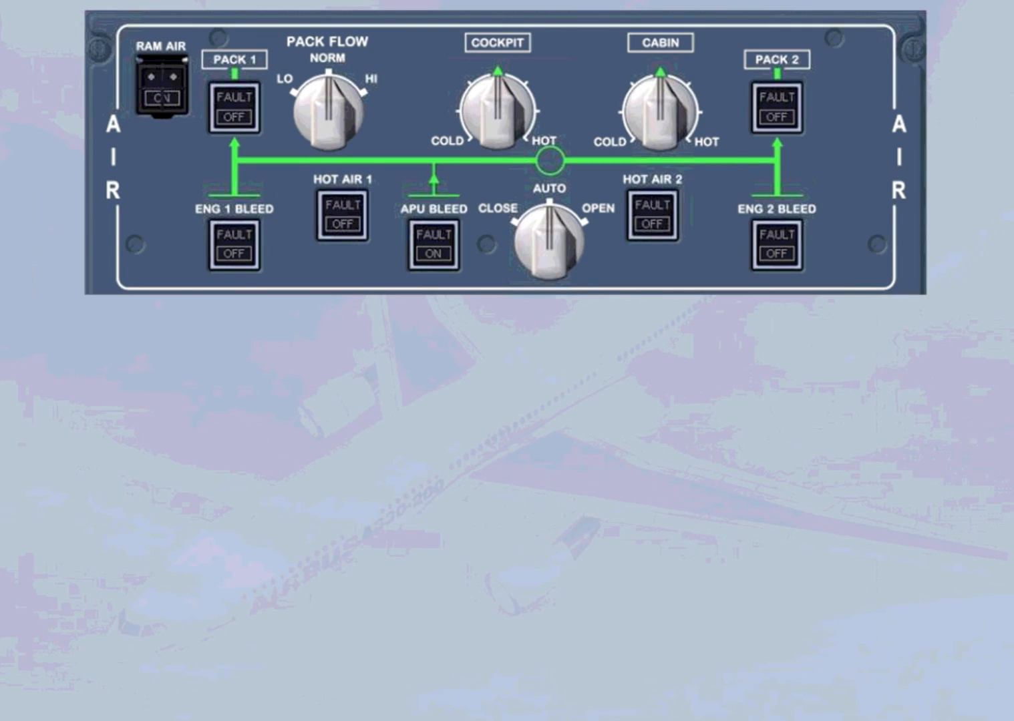
Set the PACK FLOW selector to LO, raising the PACK FLOW LO memo on the E/WD
left_click(329, 104)
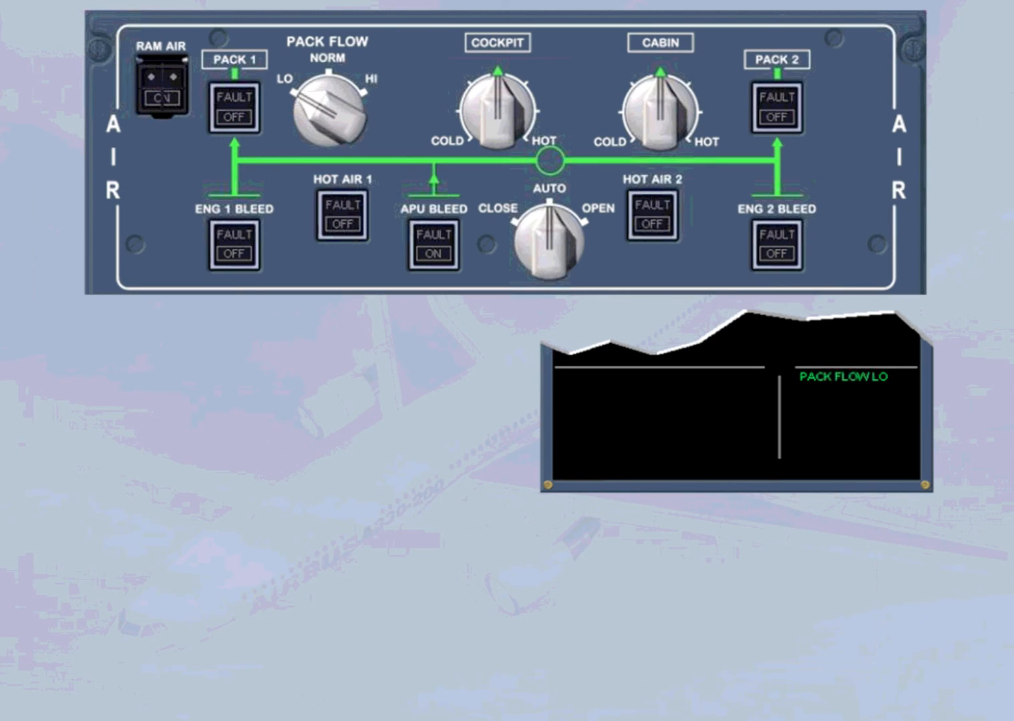